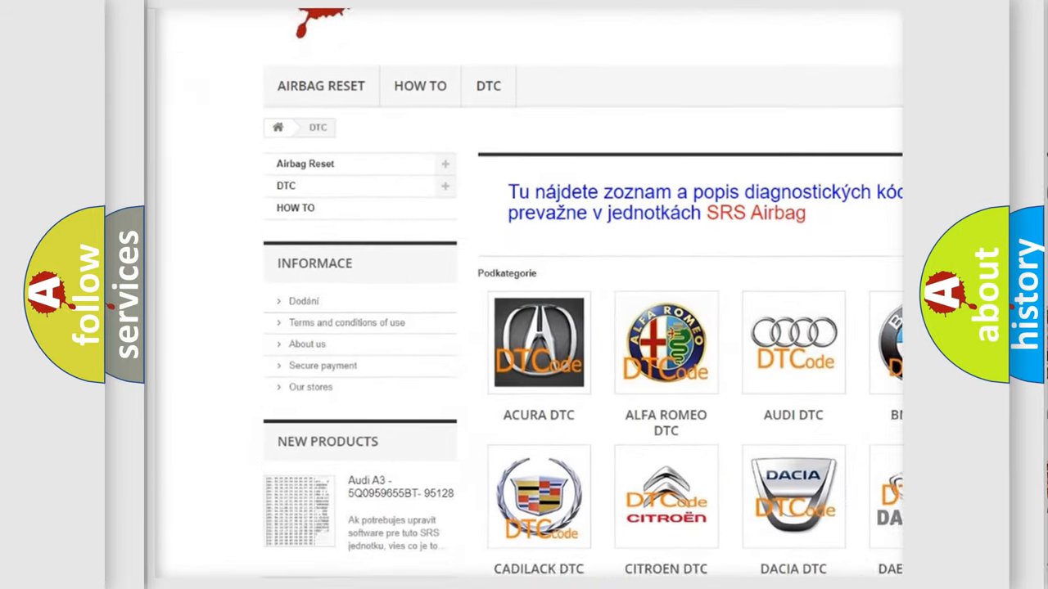
- Scroll the DTC page past the car-brand logo grid to the B-series code list
scroll(down, 3)
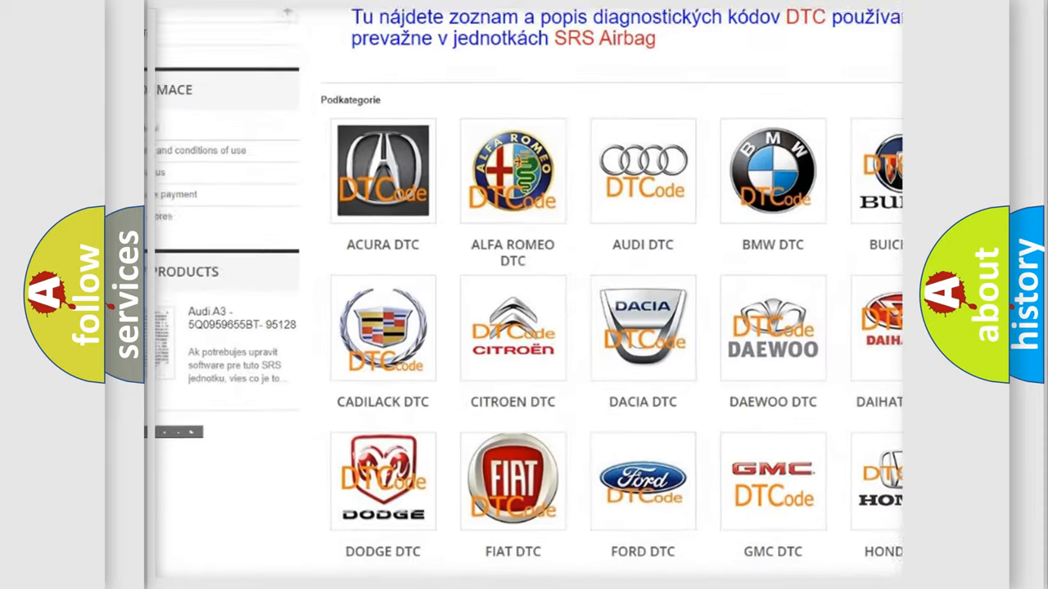
scroll(down, 3)
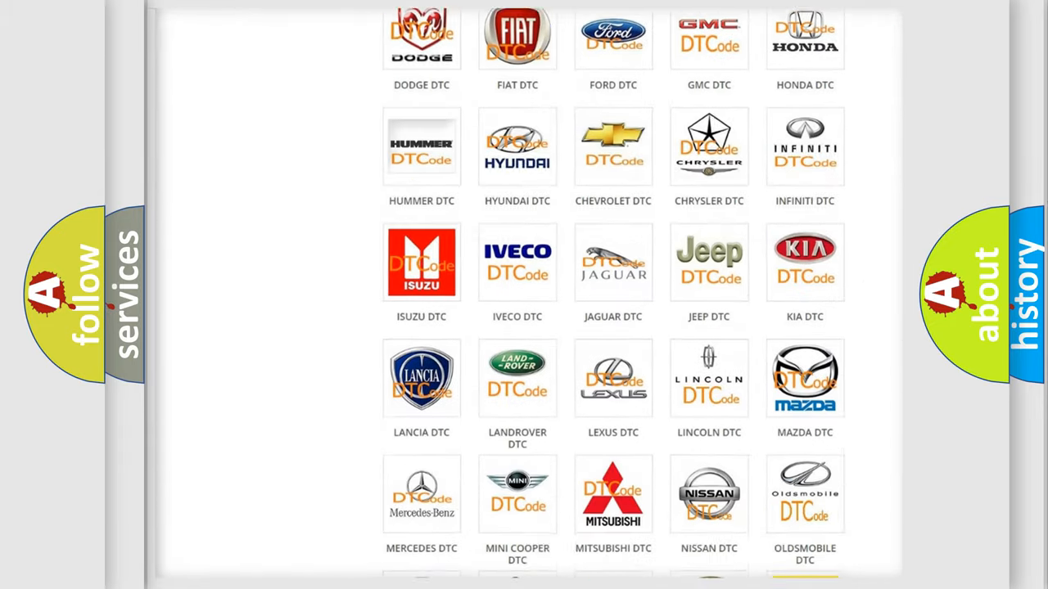
scroll(down, 3)
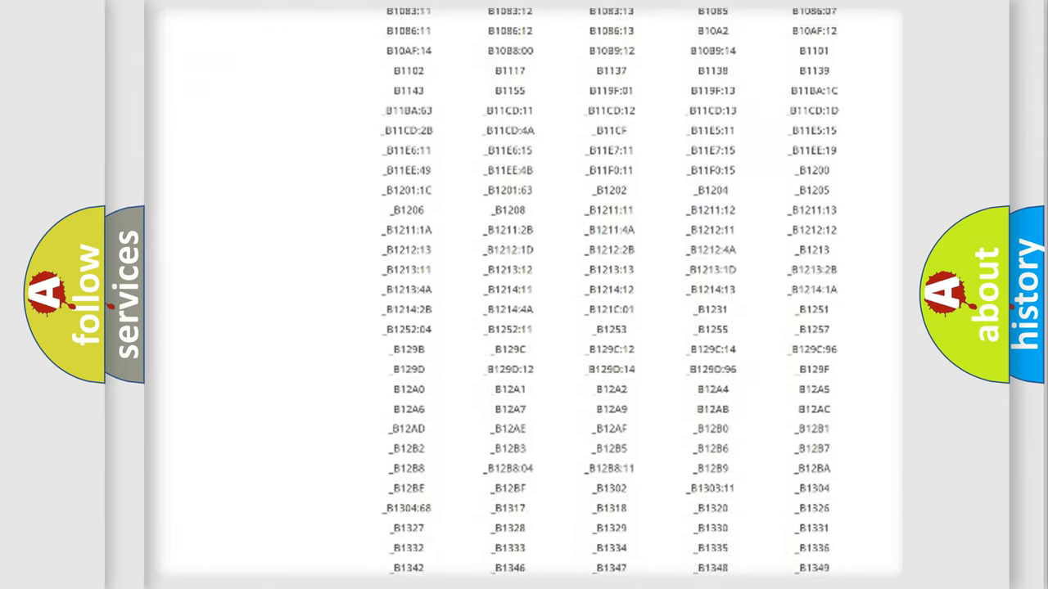
scroll(down, 3)
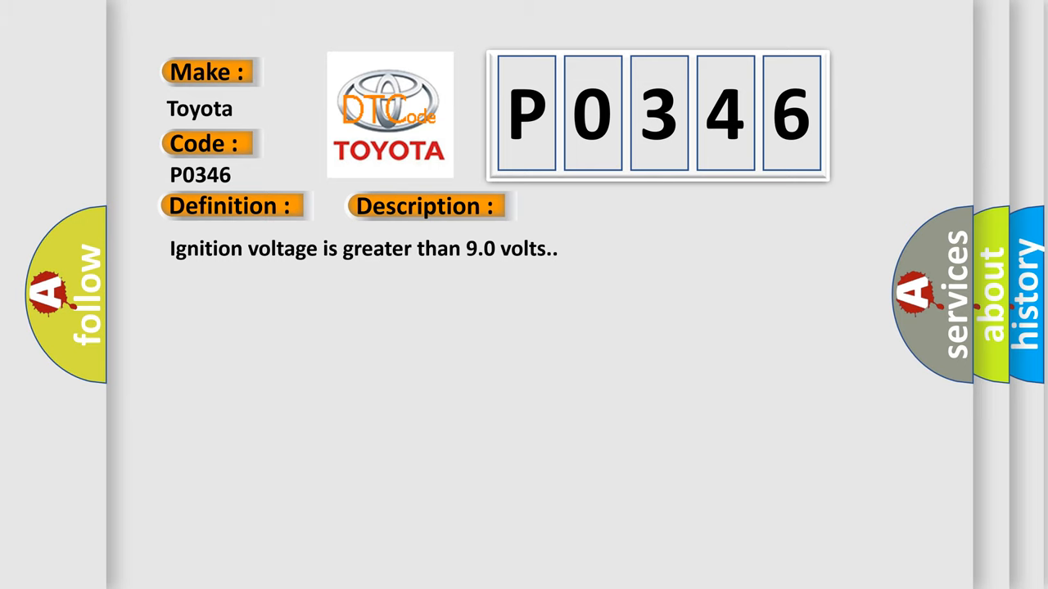
- Reveal the Toyota P0346 cause: Phase A/B signal resistance mismatch
click(425, 206)
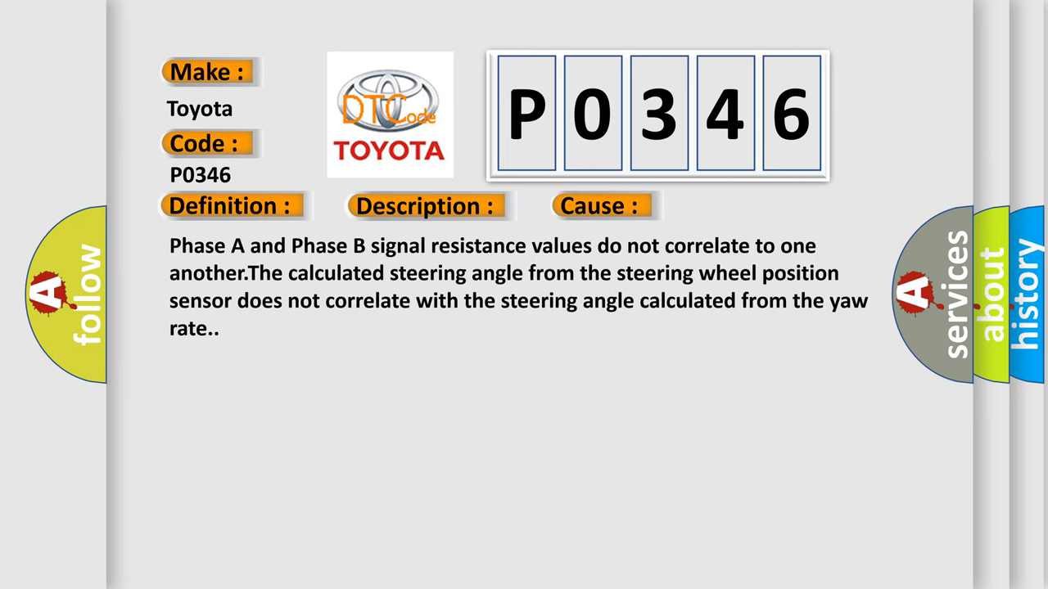